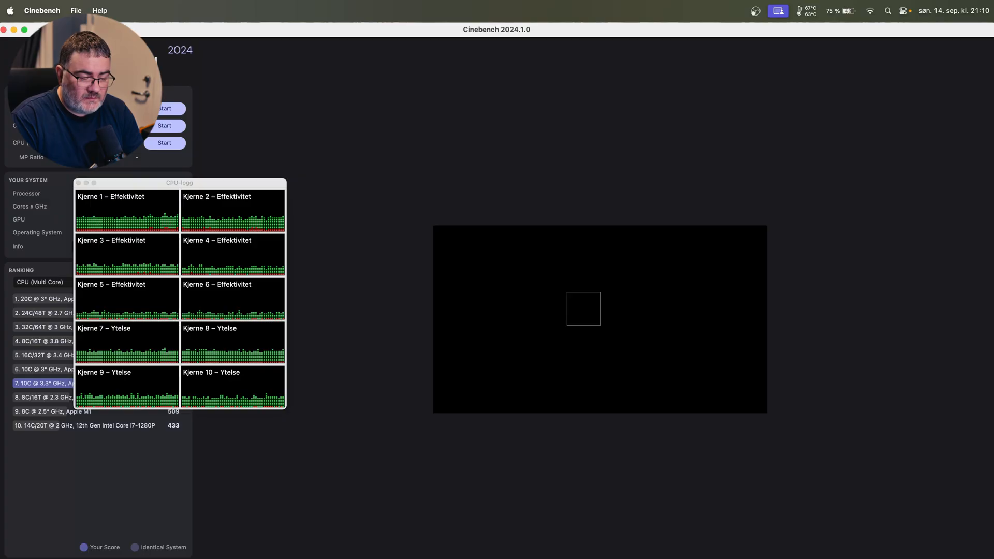
mouse_move(548, 460)
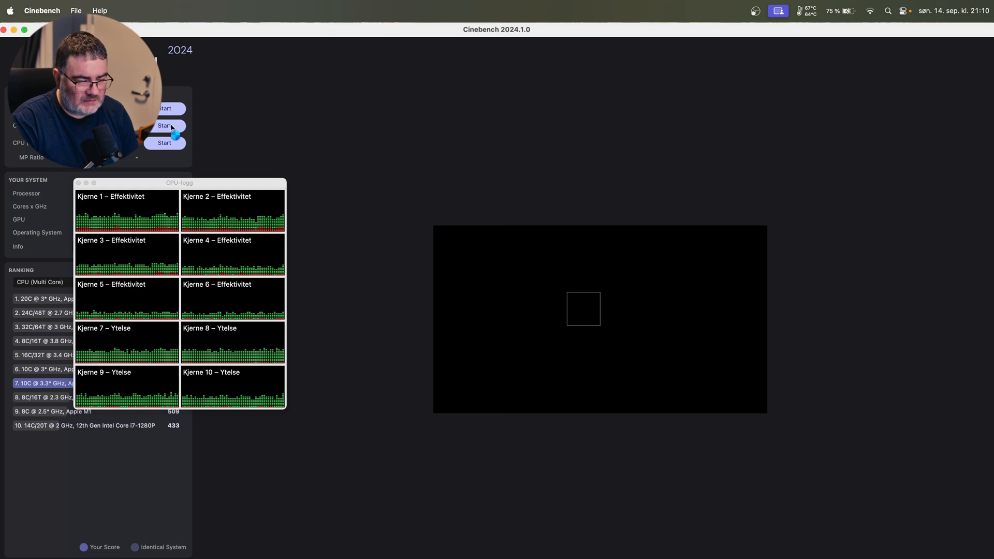
Start the Cinebench multi-core test and move the CPU History window toward screen centre.
click(165, 125)
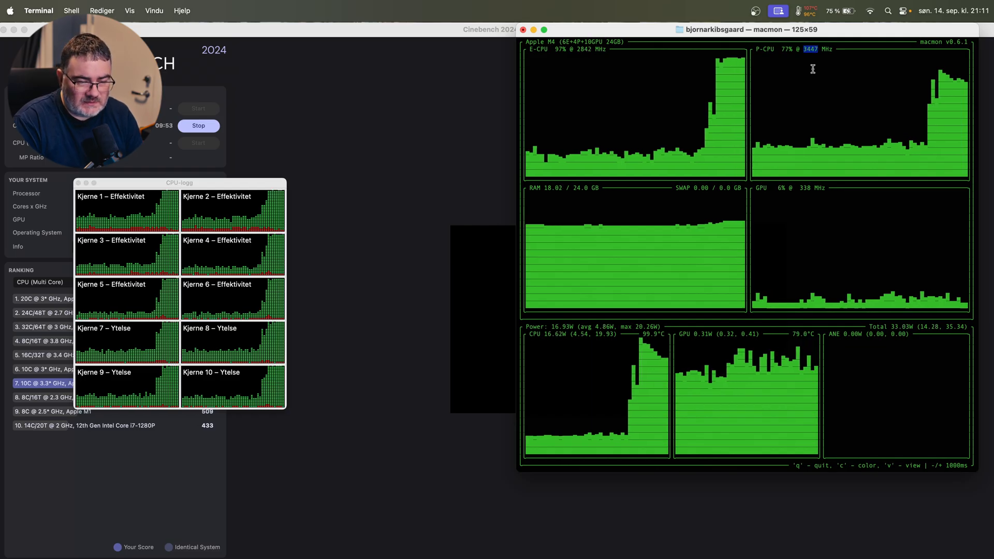
click(797, 11)
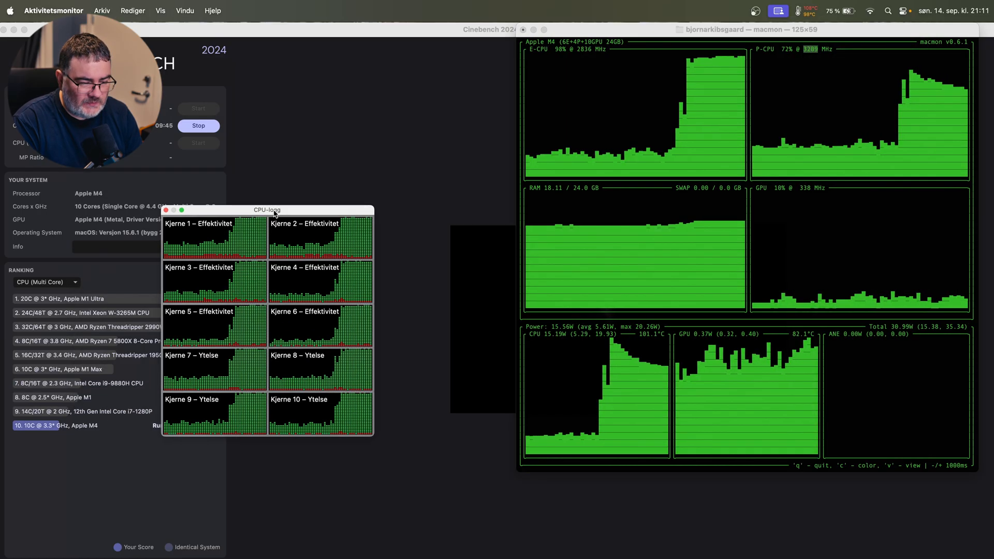
drag(266, 210, 365, 221)
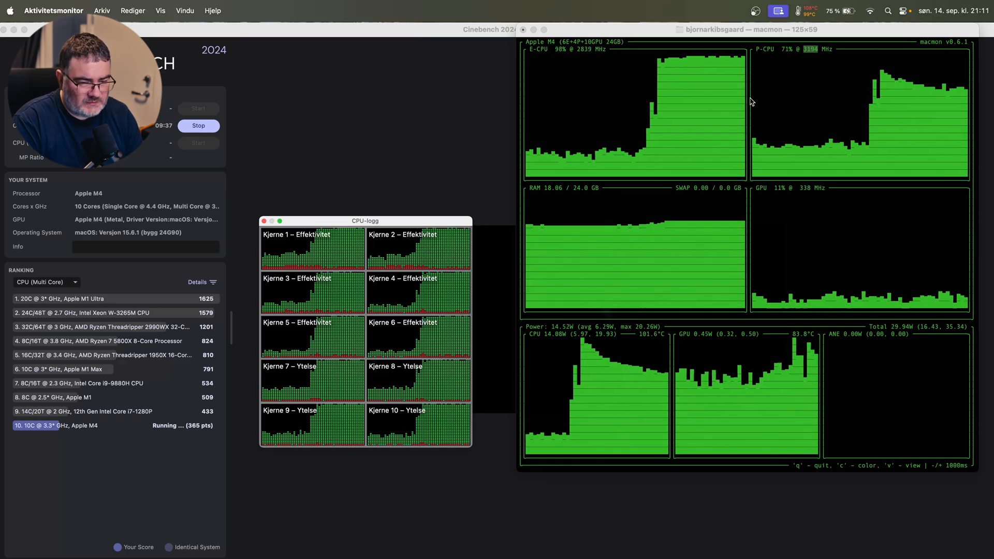
mouse_move(672, 45)
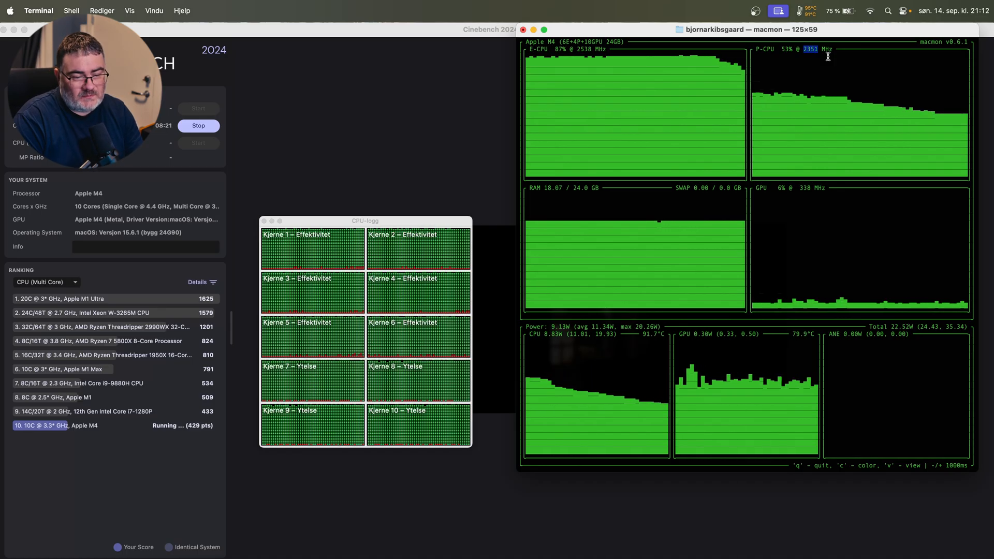
click(807, 10)
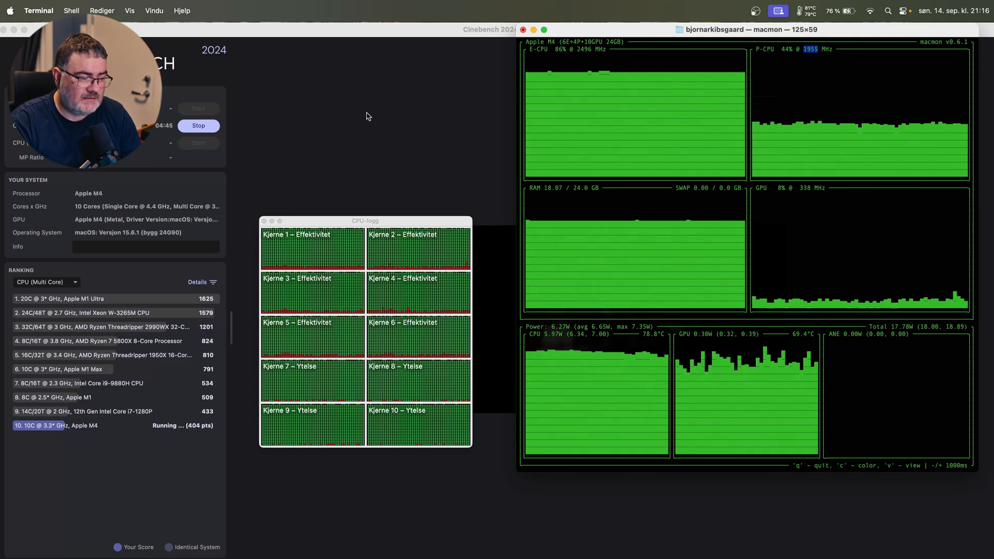
Switch from Cinebench to the Logic Pro Glow project while the multi-core run continues.
click(198, 125)
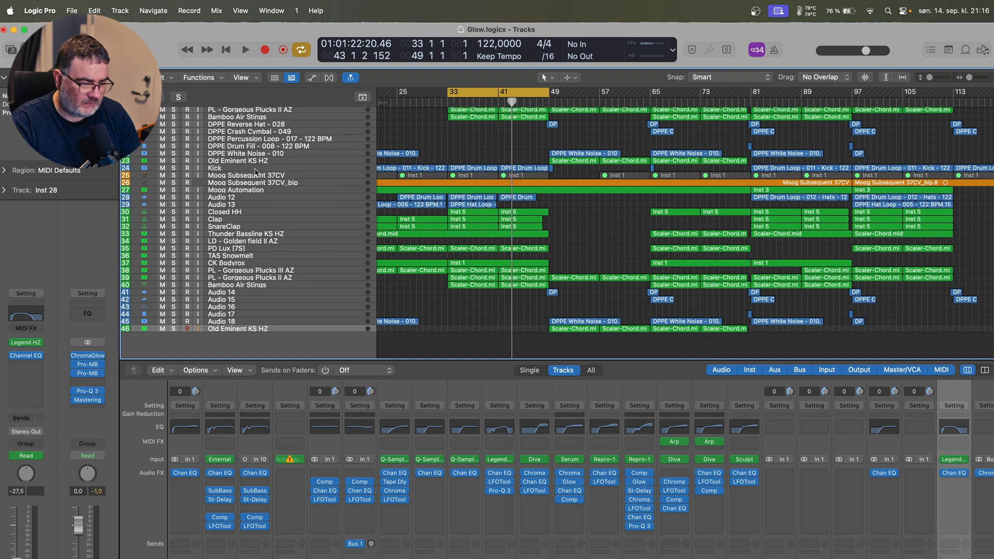
Delete the 23 duplicated tracks from Glow, leaving a 23-track arrangement.
right_click(238, 171)
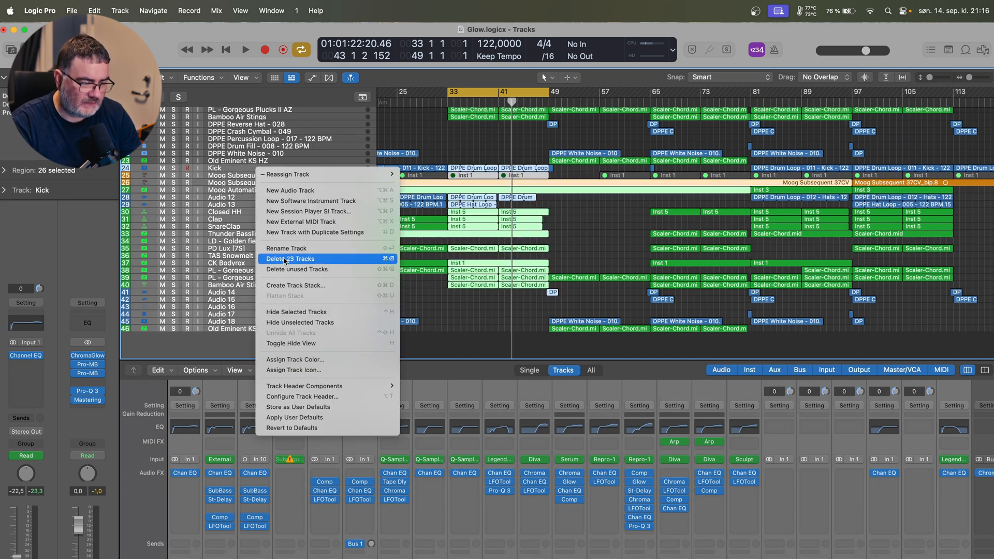
click(290, 259)
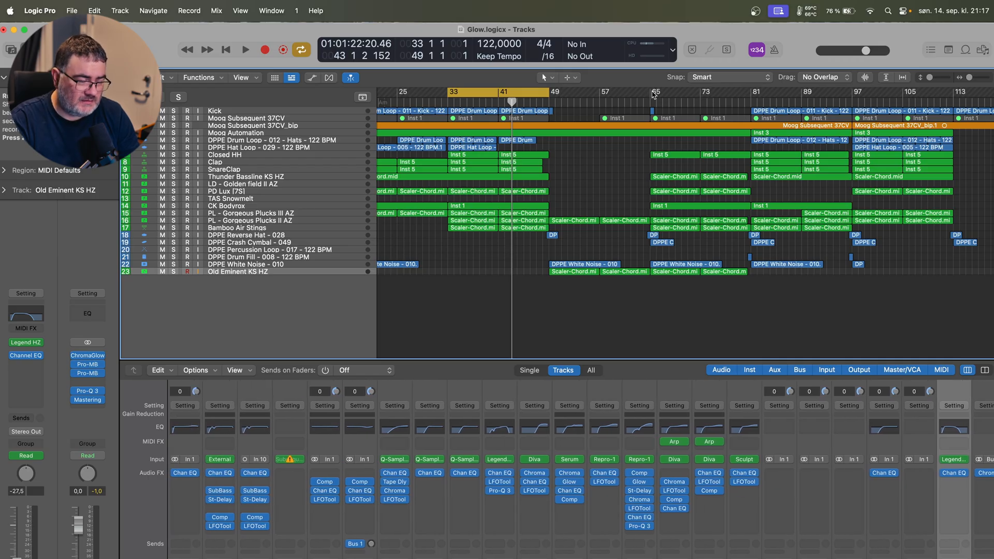
Start playback of the Glow project so Logic Pro tops the CPU process list.
click(246, 50)
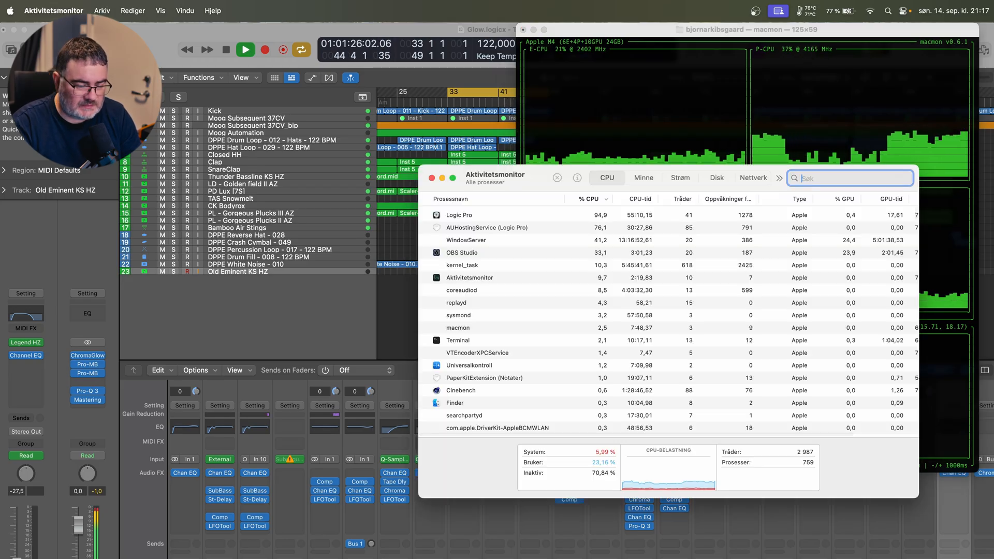
click(184, 10)
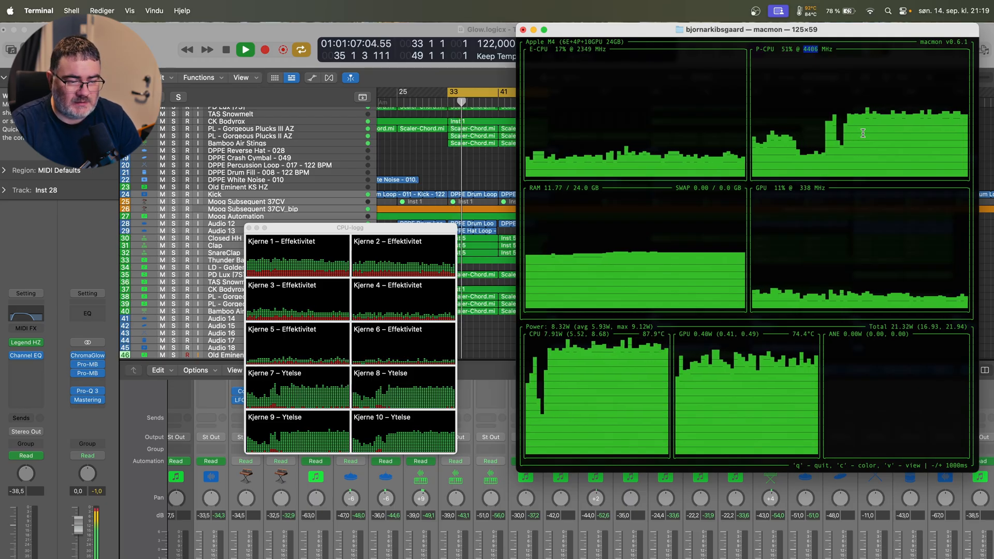
click(803, 12)
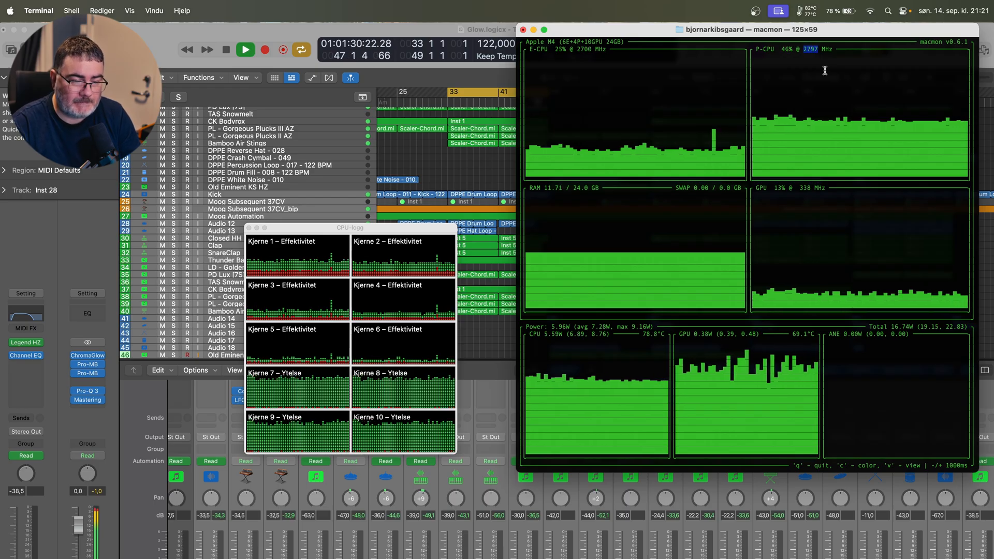
click(805, 10)
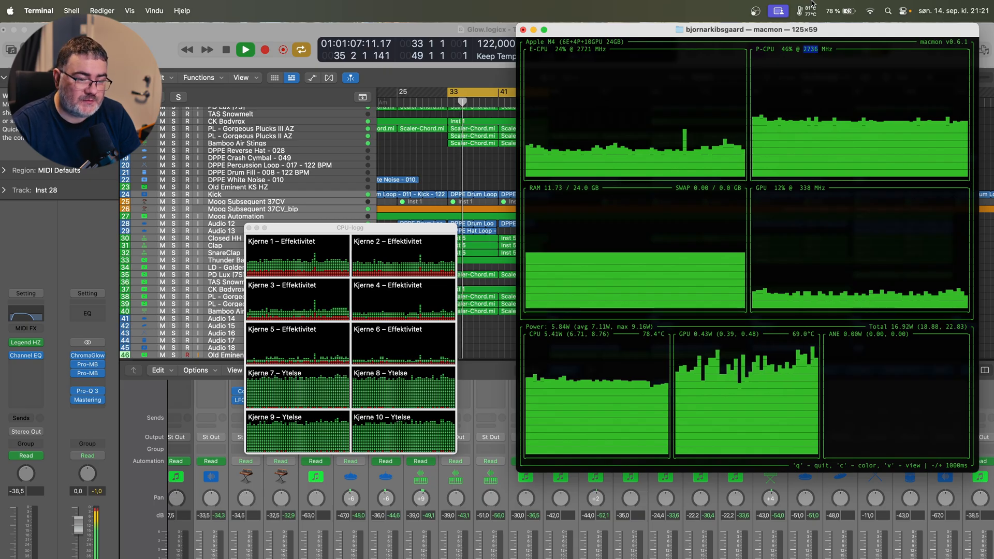
click(796, 10)
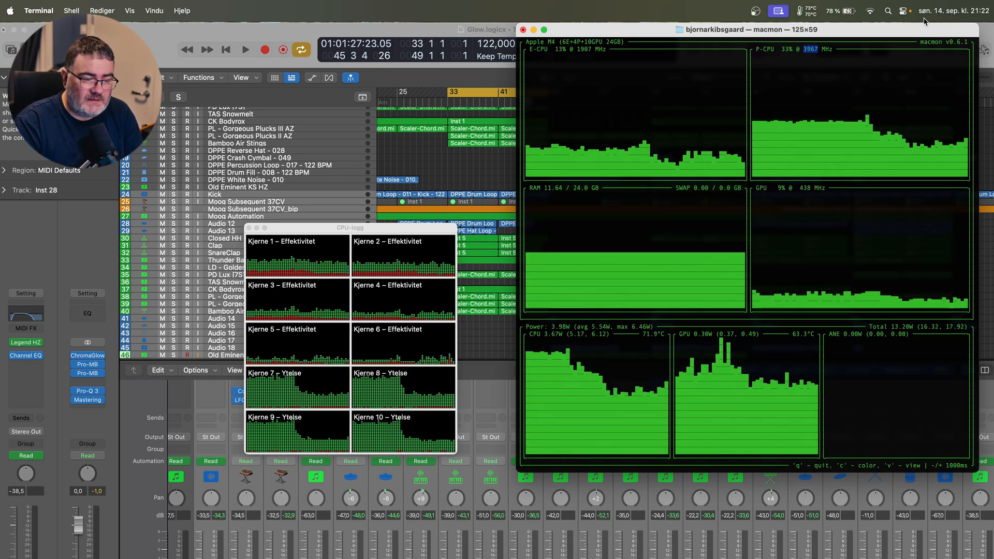
click(805, 10)
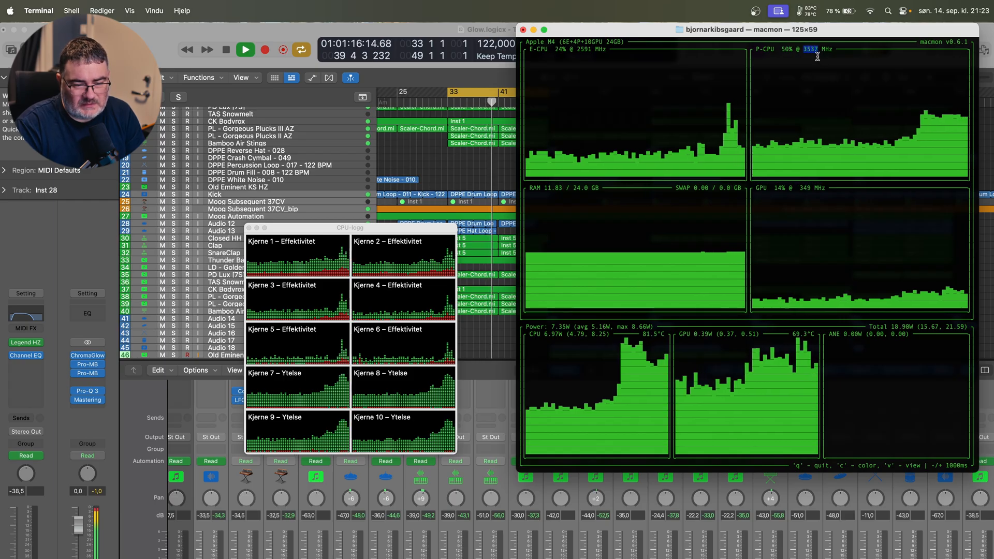
Show the menu-bar temperature readings, with performance cores around 83–86 °C.
click(780, 12)
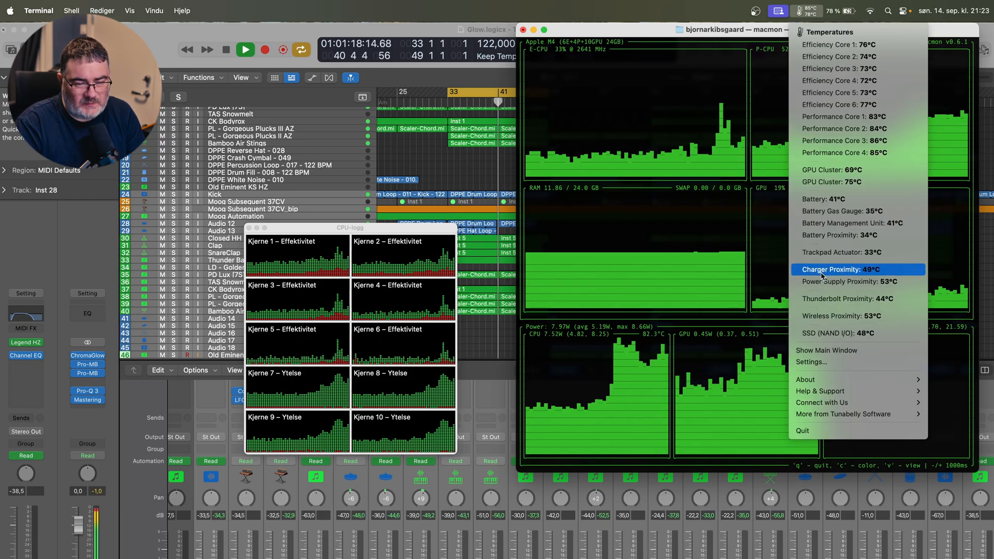